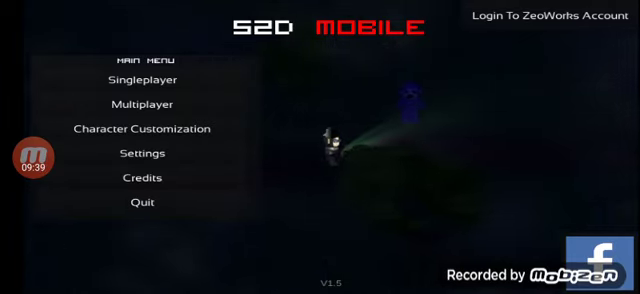
Start a multiplayer room (Room 526) and choose the Possessed School map with Collect mode.
click(150, 108)
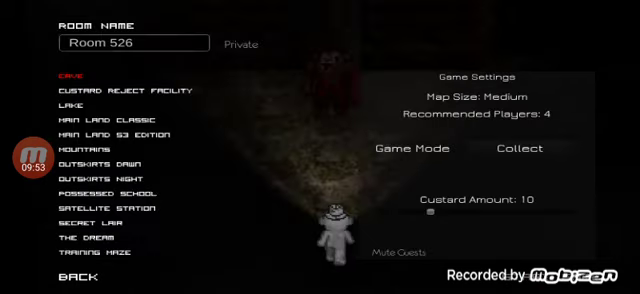
click(98, 192)
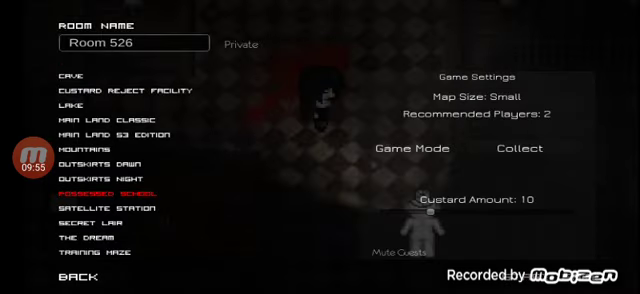